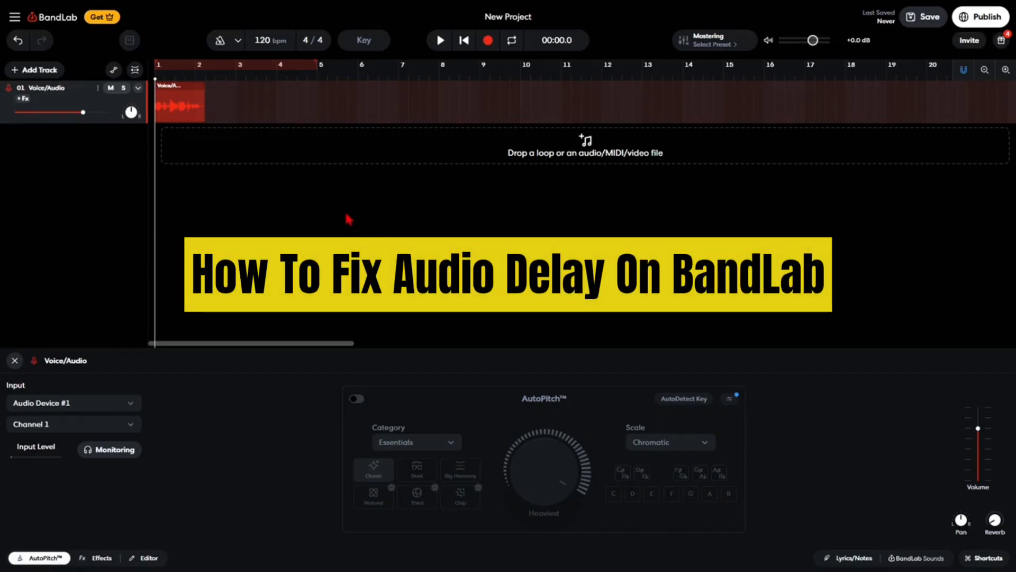
{"action": "mouse_move", "coordinate": [351, 209]}
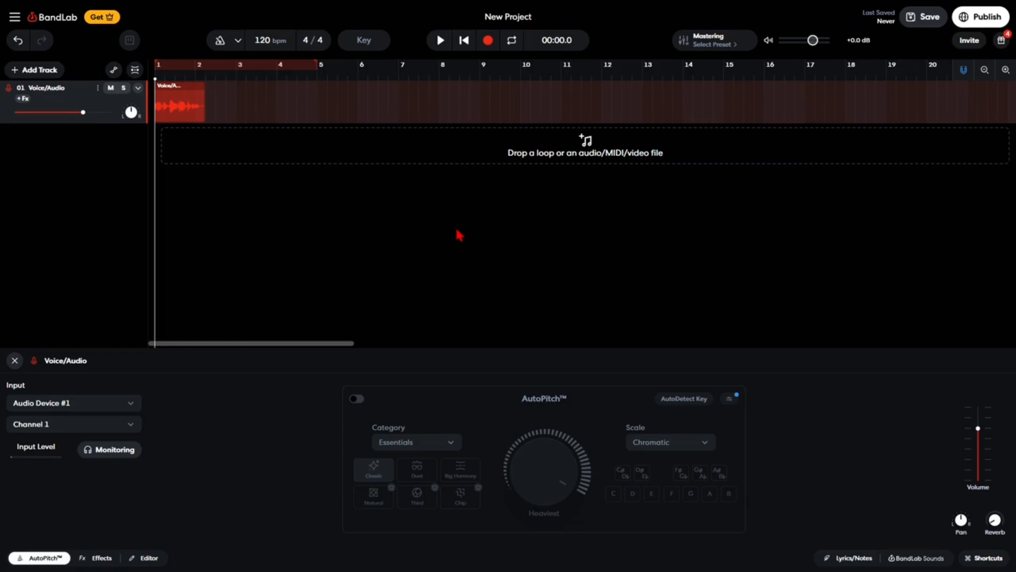
{"action": "mouse_move", "coordinate": [444, 244]}
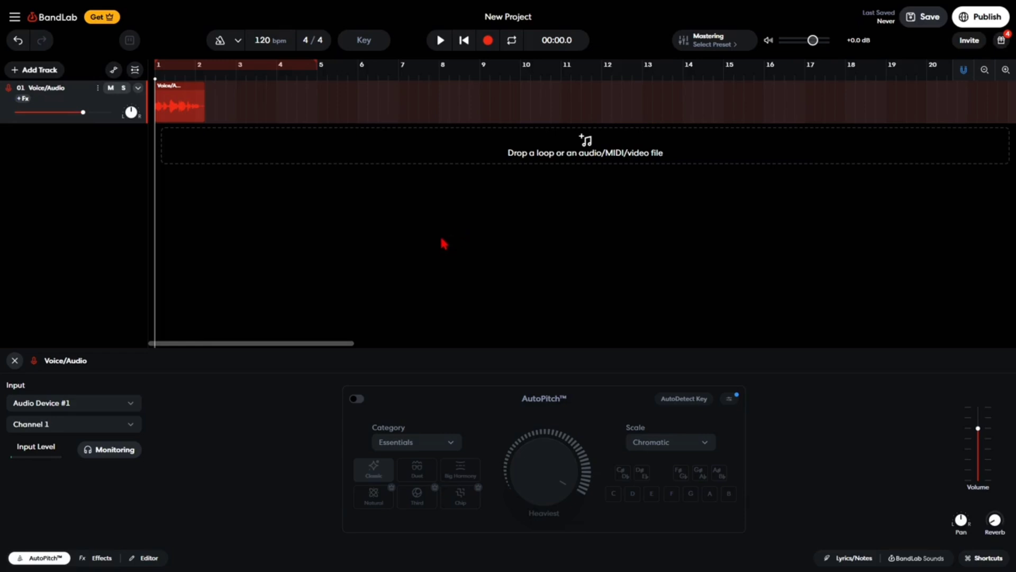
{"action": "mouse_move", "coordinate": [340, 235]}
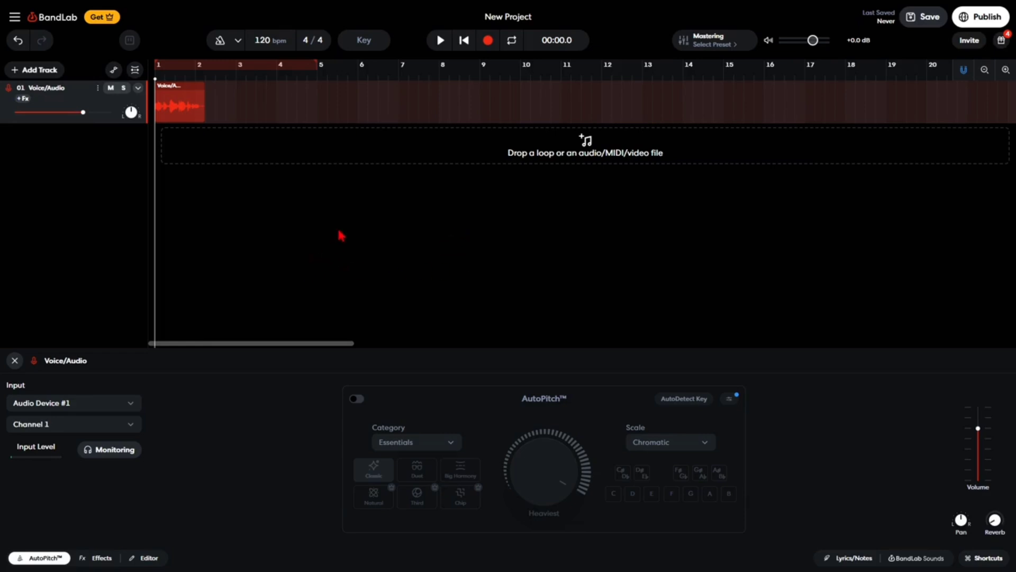
{"action": "mouse_move", "coordinate": [317, 148]}
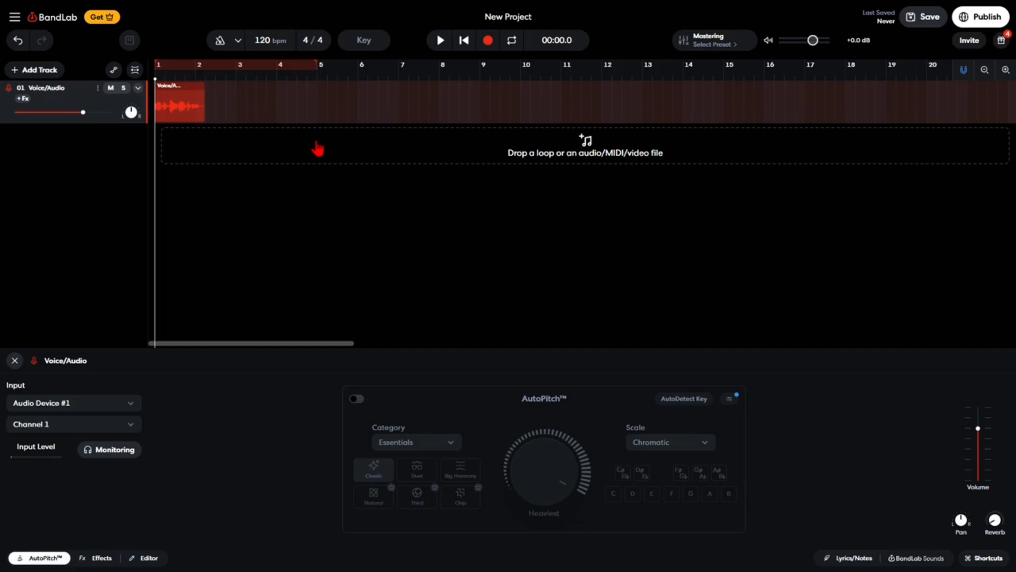
{"action": "mouse_move", "coordinate": [336, 238]}
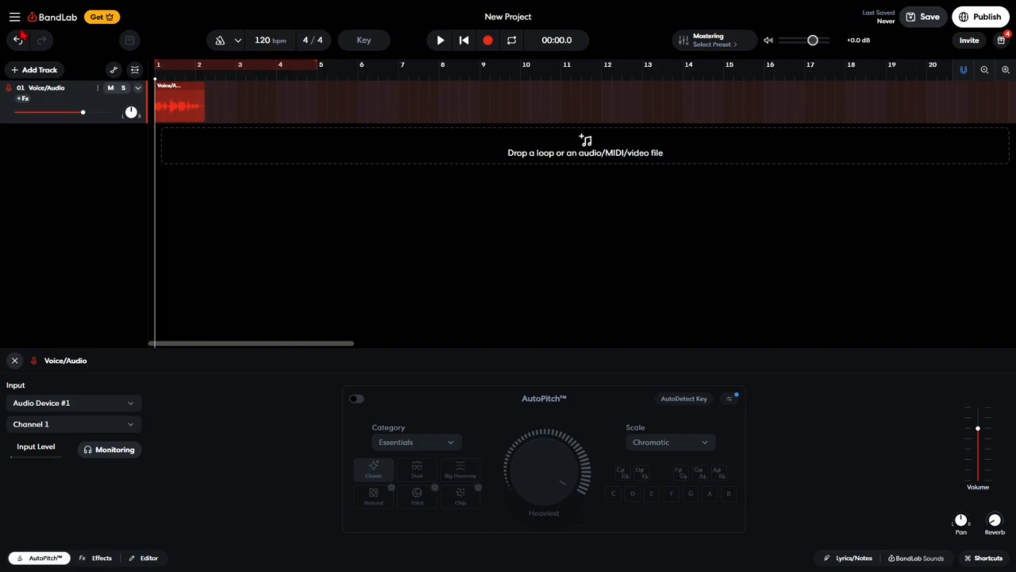
Step: Confirm the project's Count In setting is Off in the main menu's Settings
{"action": "left_click", "coordinate": [14, 17]}
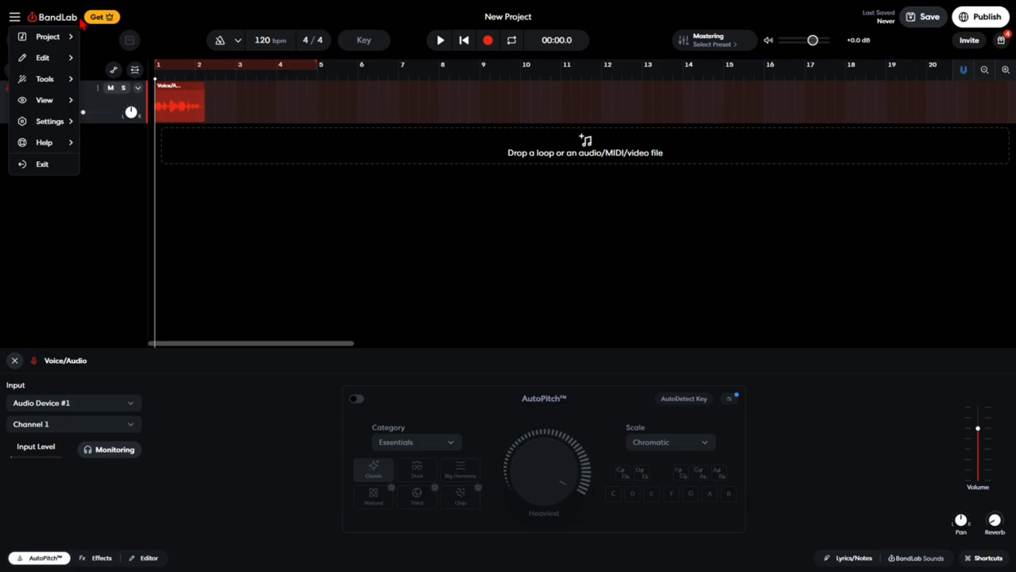
{"action": "left_click", "coordinate": [49, 120]}
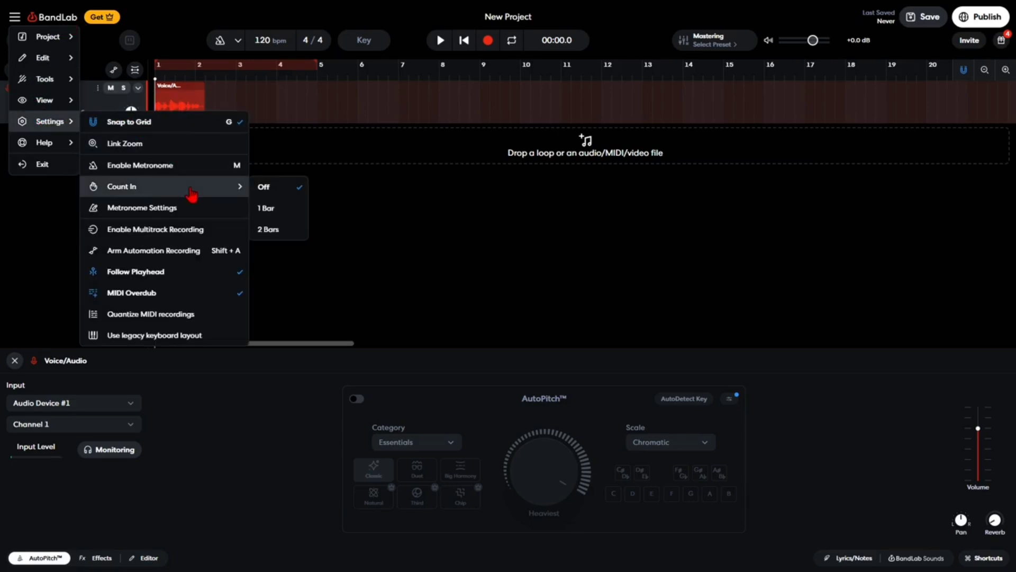
{"action": "mouse_move", "coordinate": [273, 229]}
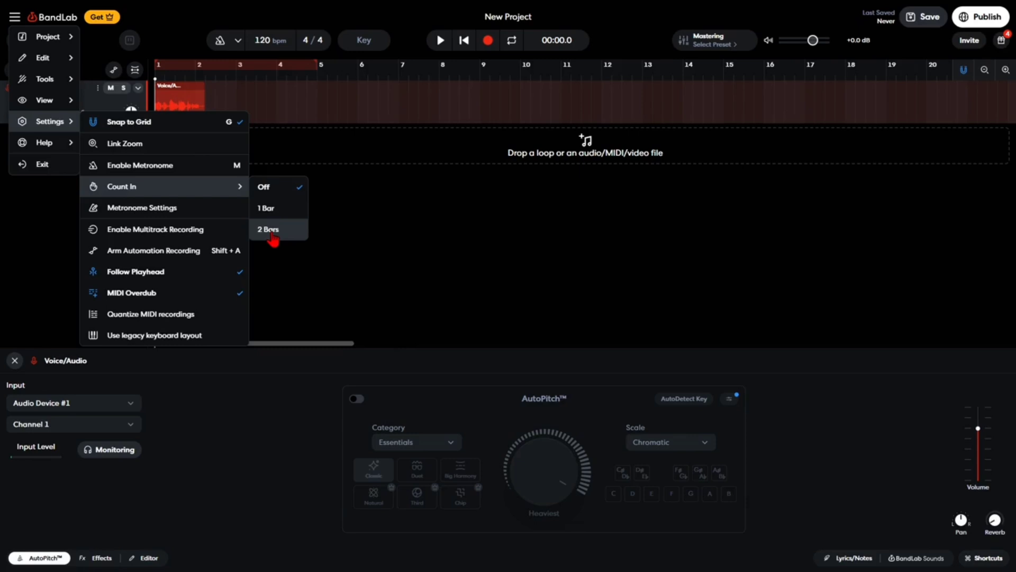
{"action": "mouse_move", "coordinate": [266, 209]}
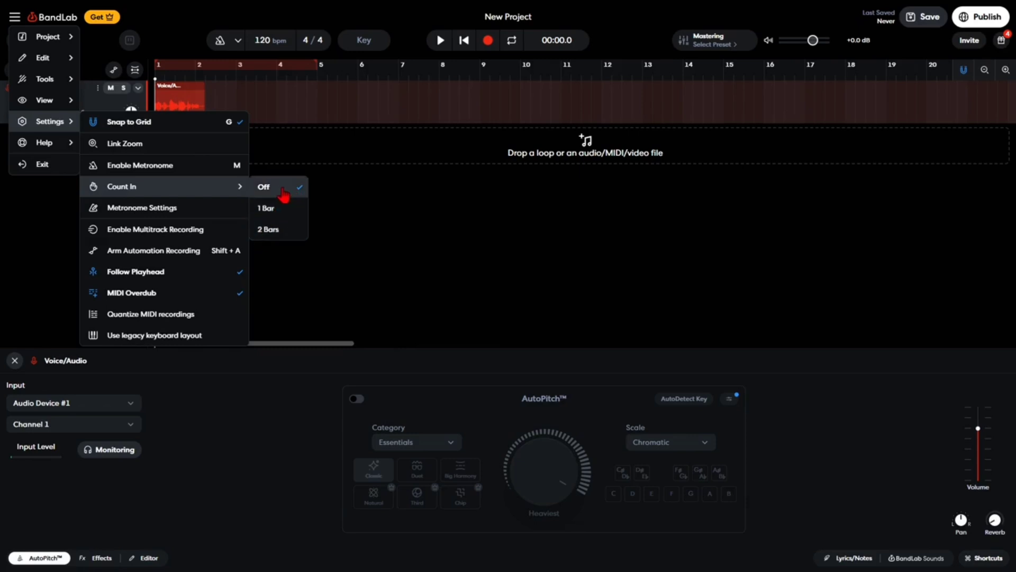
{"action": "mouse_move", "coordinate": [272, 207]}
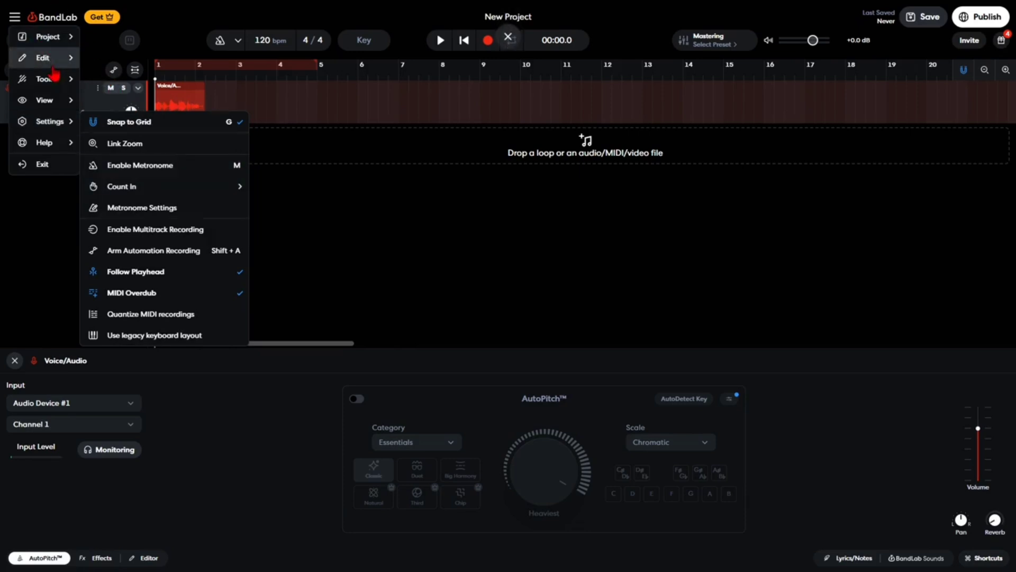
Step: Launch the Round-trip Latency Correction test from the Tools menu
{"action": "left_click", "coordinate": [44, 78]}
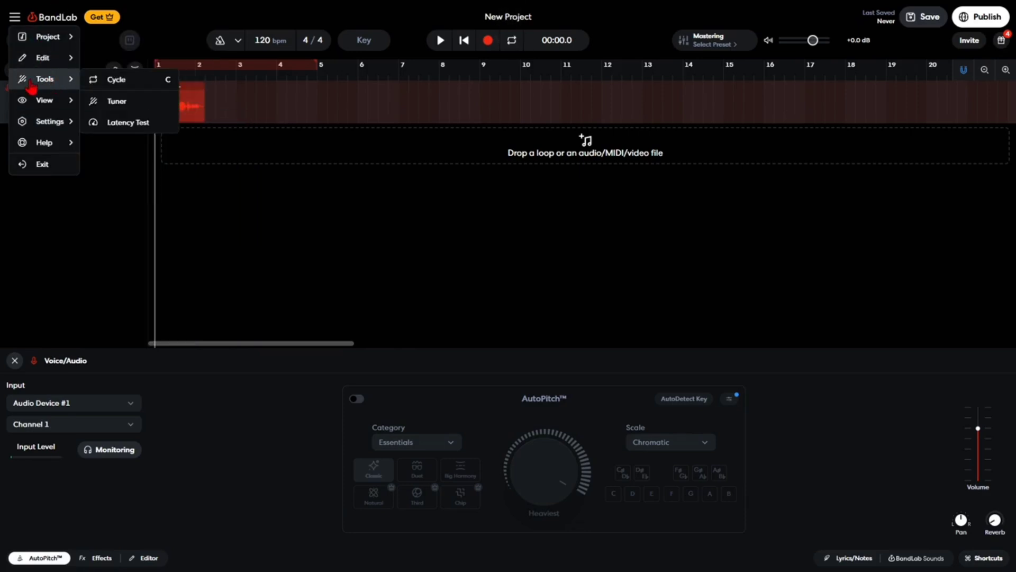
{"action": "mouse_move", "coordinate": [128, 123]}
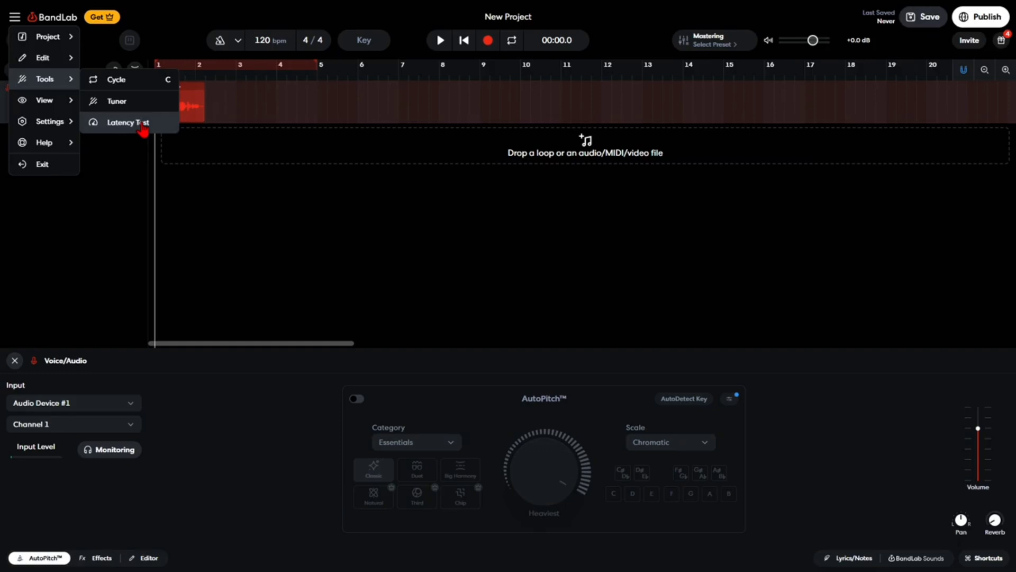
{"action": "left_click", "coordinate": [129, 122]}
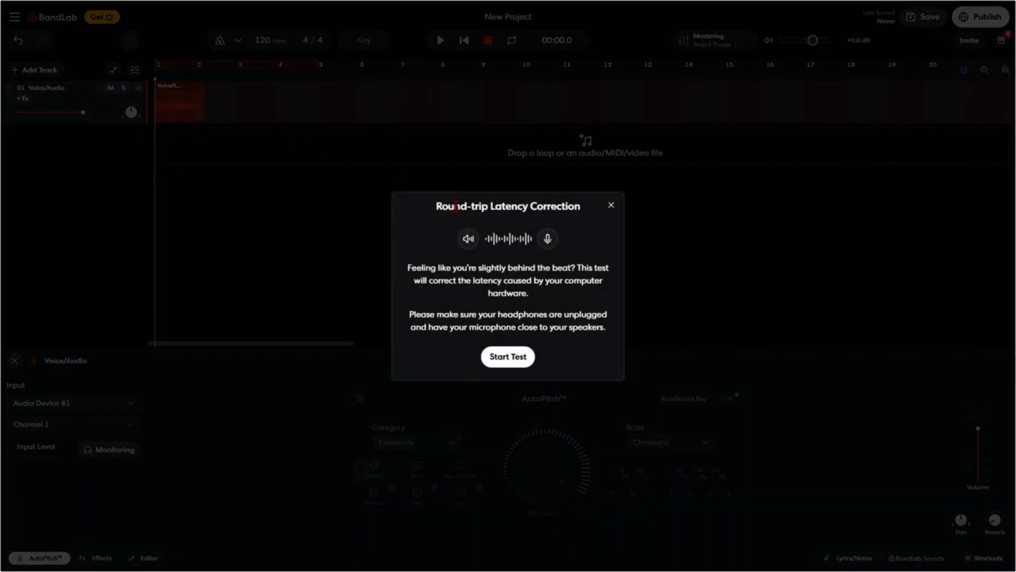